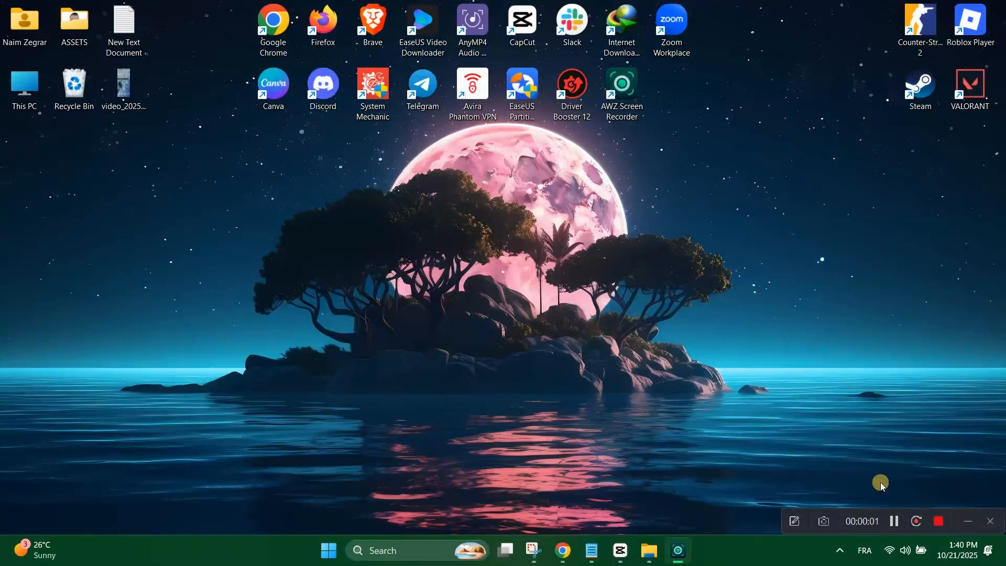
# Step: Sort the process list by Network usage and locate the Telegram Desktop process near the top
pyautogui.rightClick(519, 299)
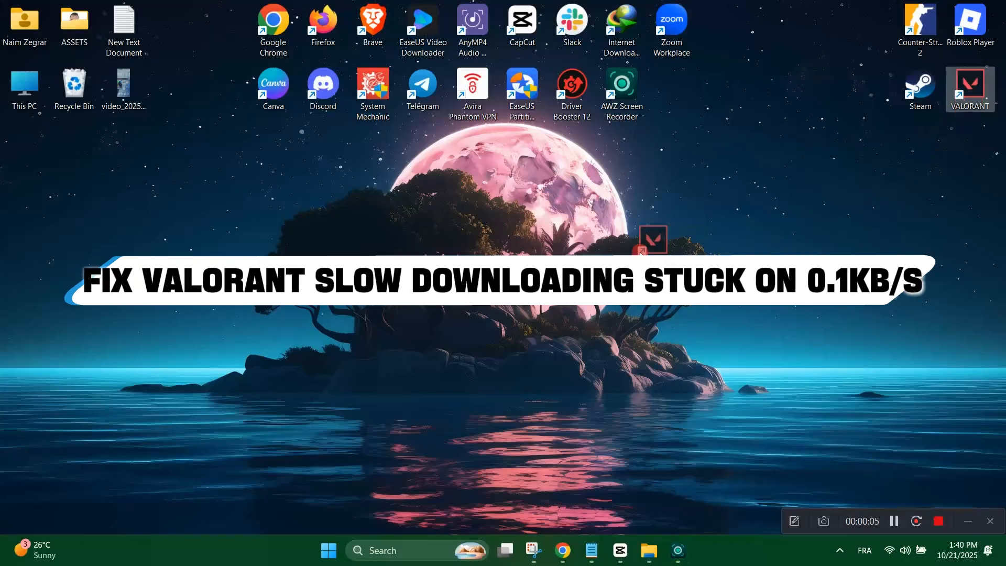
pyautogui.moveTo(970, 91); pyautogui.dragTo(480, 221)
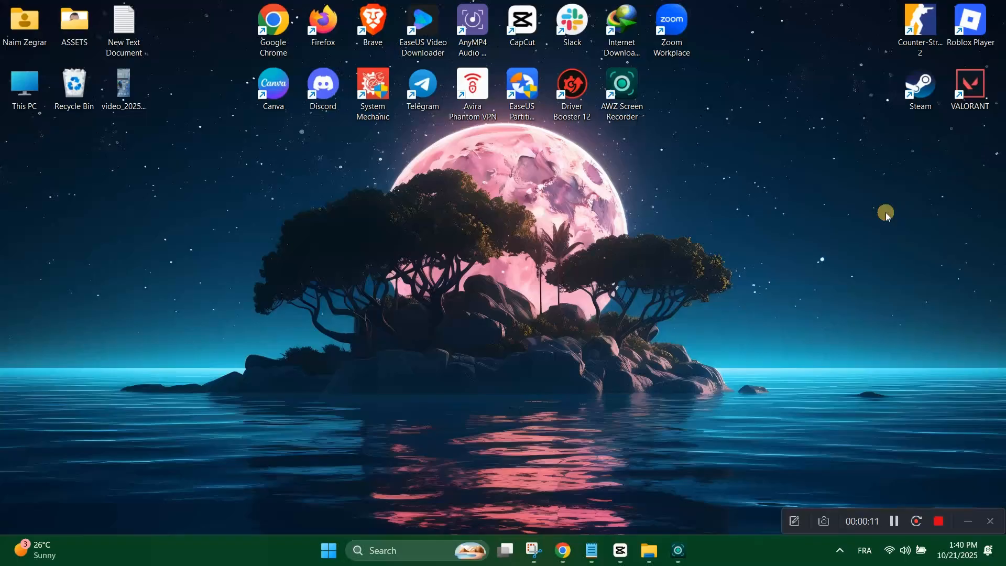
pyautogui.moveTo(818, 257)
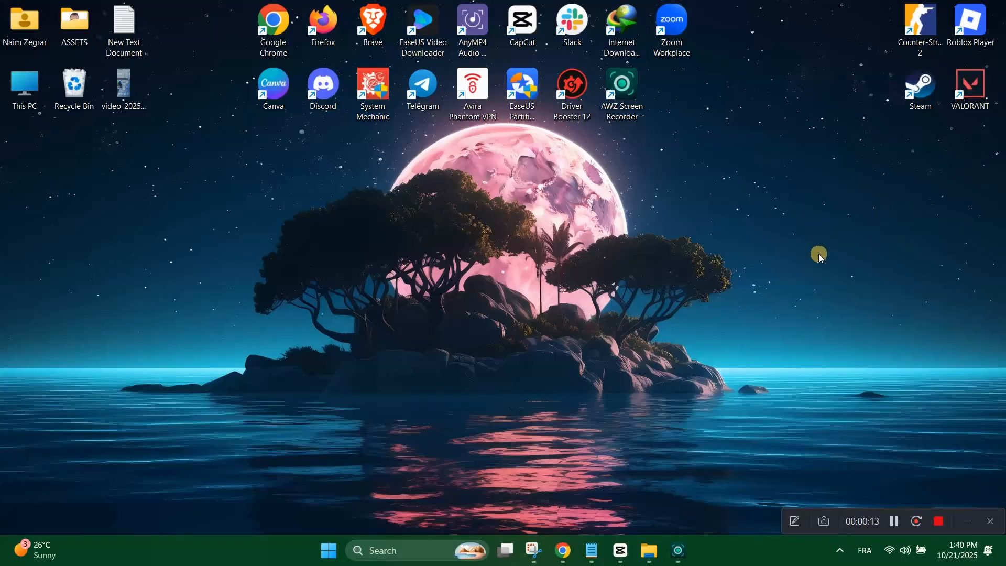
pyautogui.moveTo(722, 430)
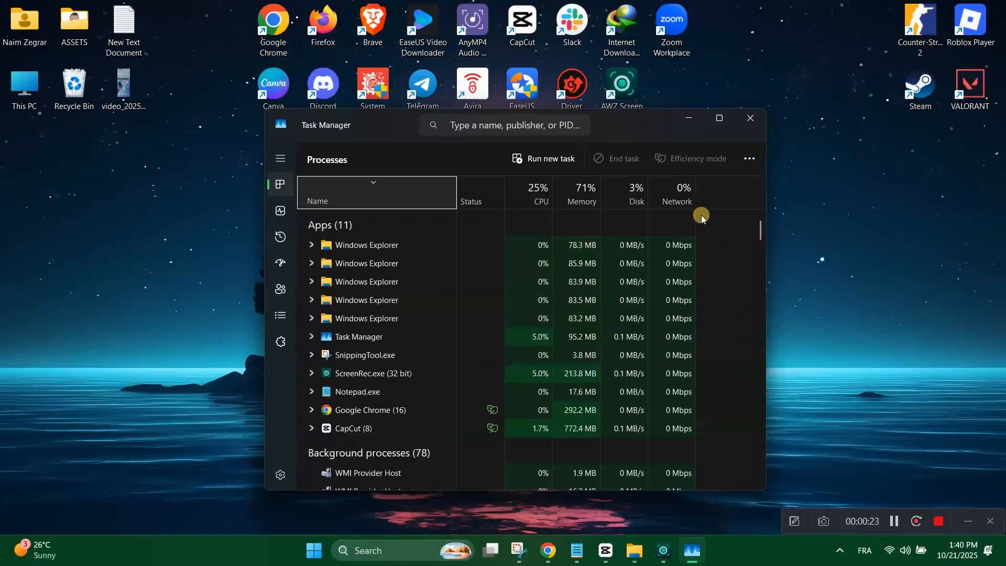
pyautogui.scroll(-3)
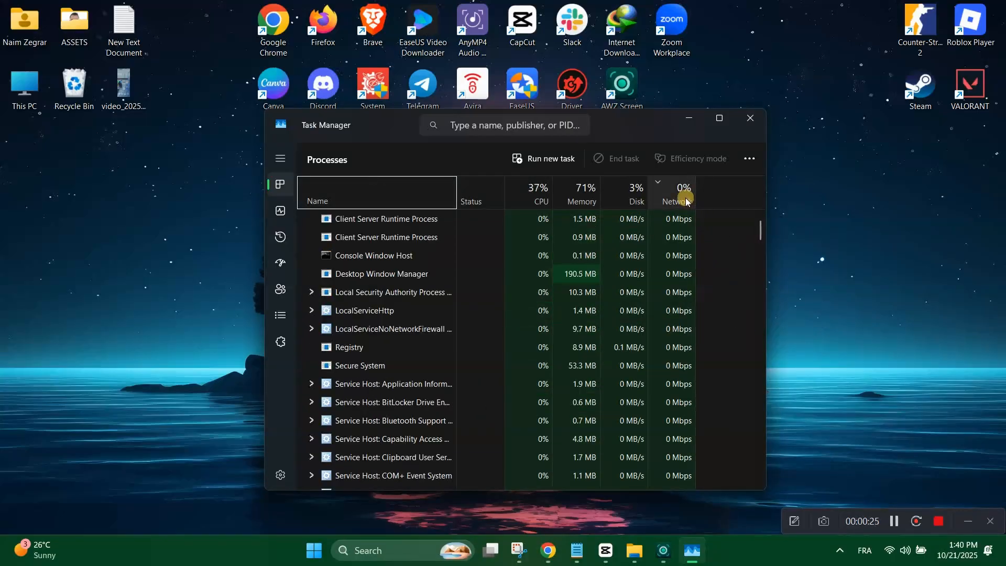
pyautogui.moveTo(502, 108)
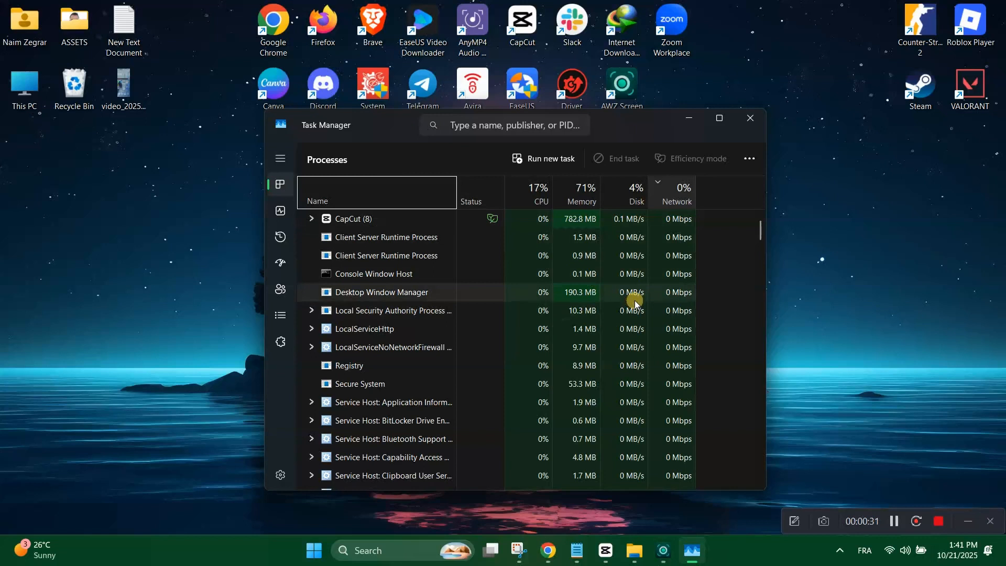
pyautogui.click(352, 219)
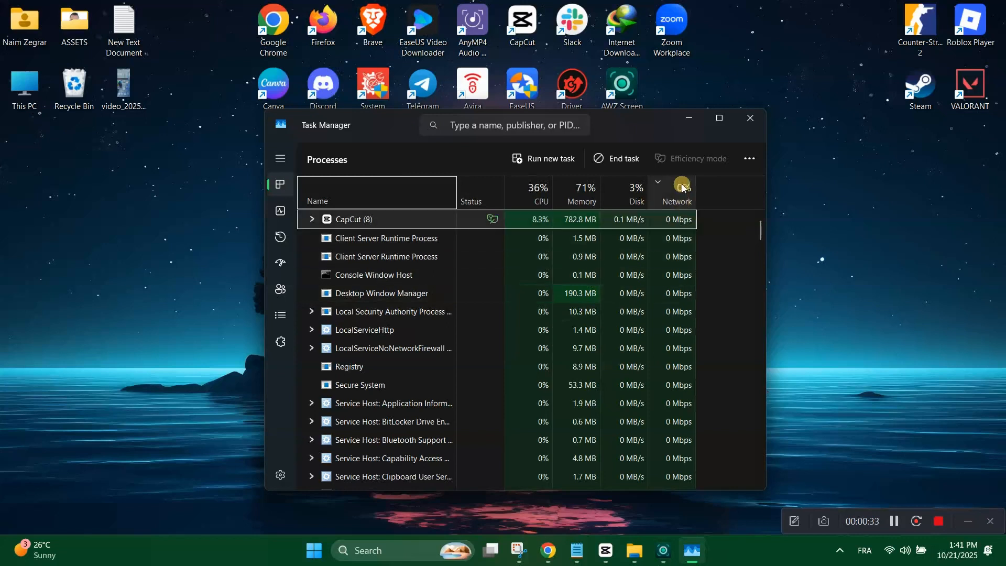
pyautogui.click(678, 201)
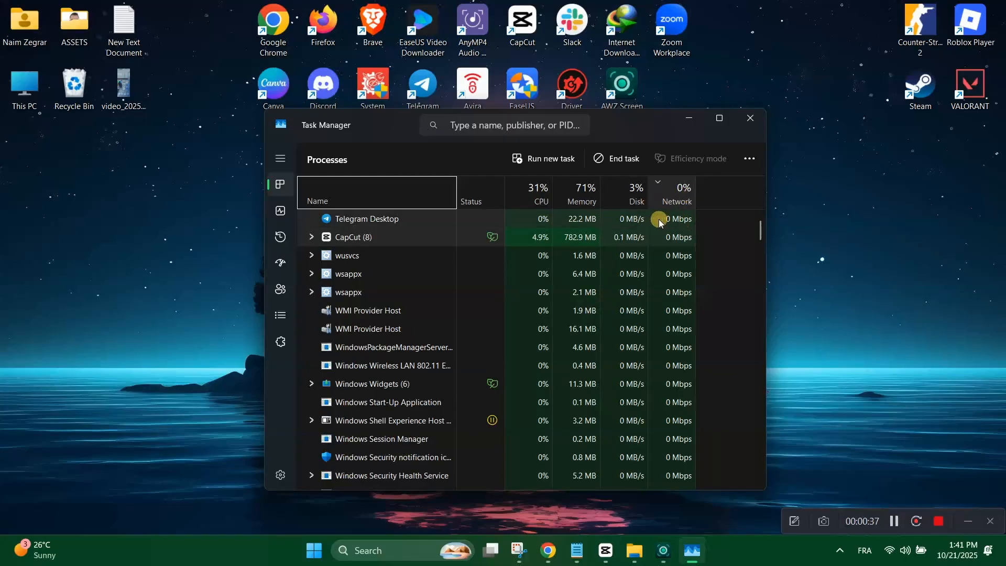
pyautogui.click(368, 220)
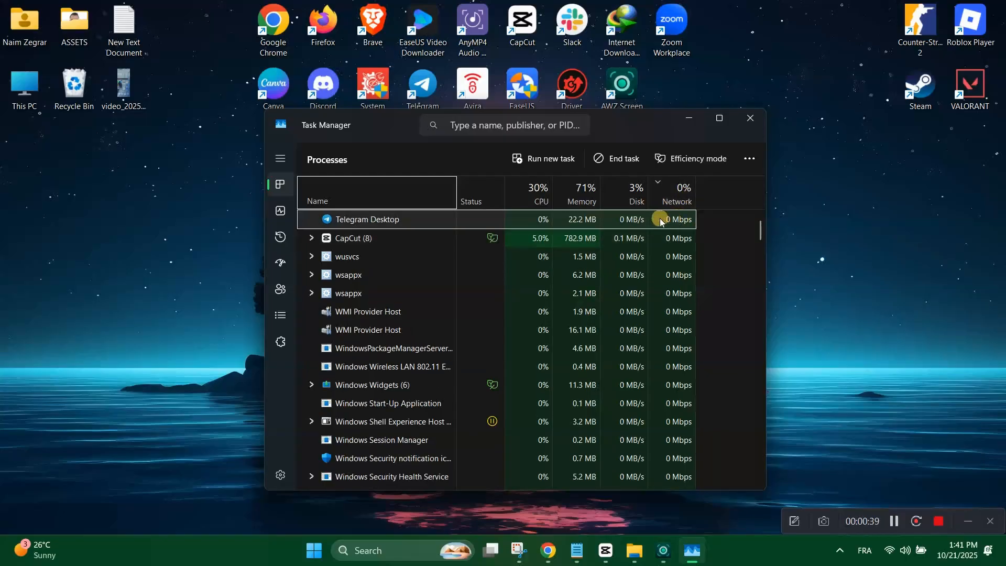
pyautogui.moveTo(391, 214)
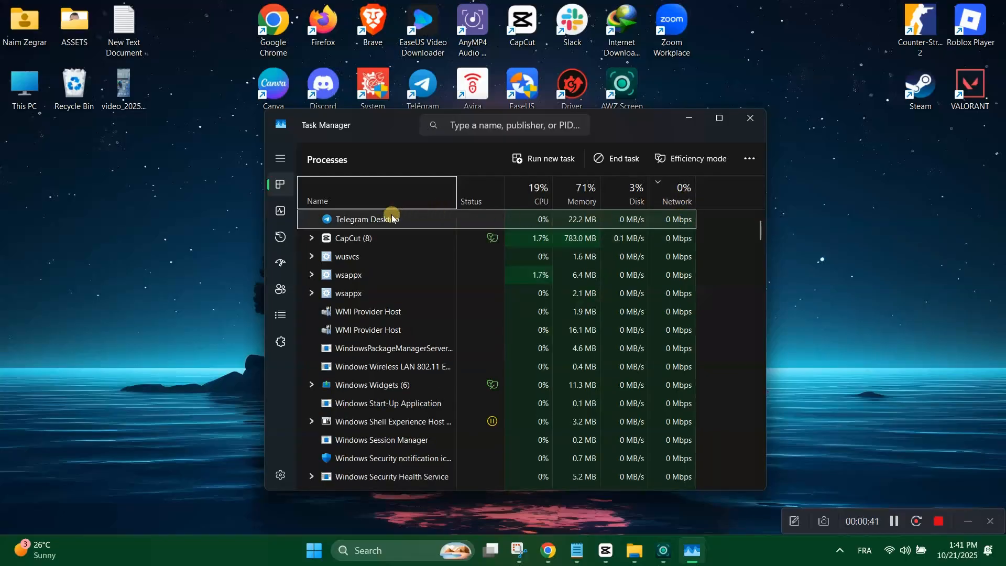
# Step: End the Telegram Desktop process from its context menu so it leaves the list
pyautogui.rightClick(375, 219)
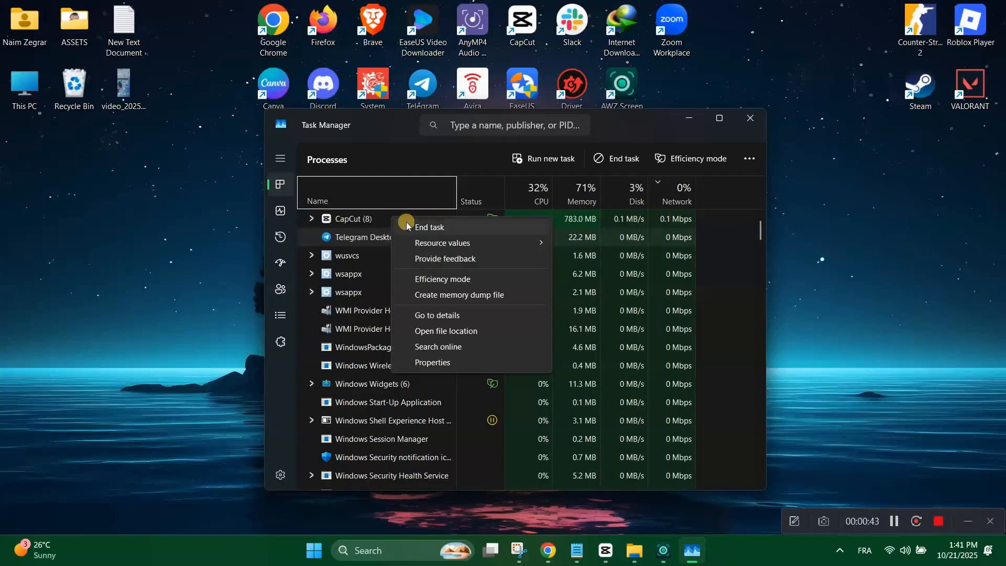
pyautogui.click(453, 230)
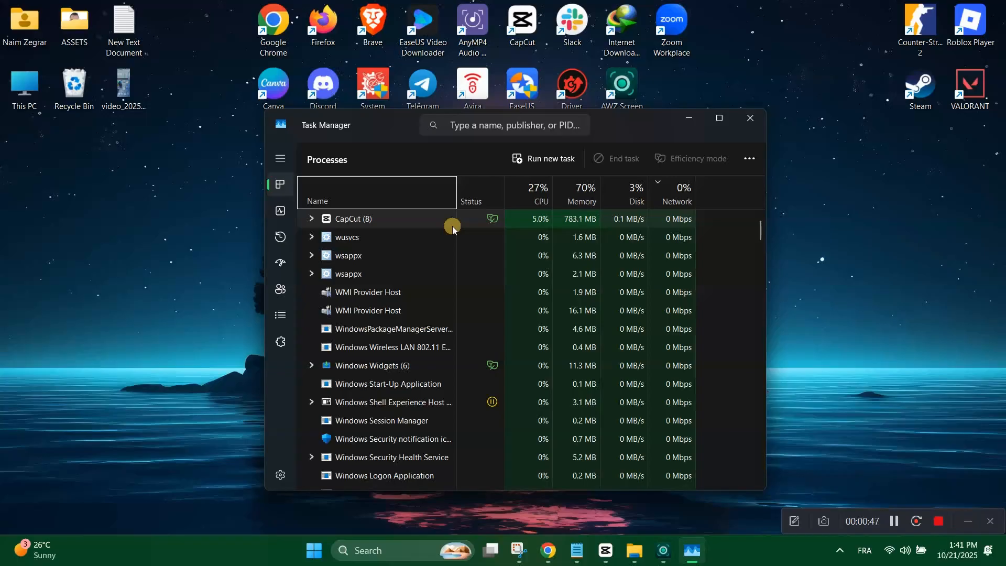
pyautogui.scroll(-3)
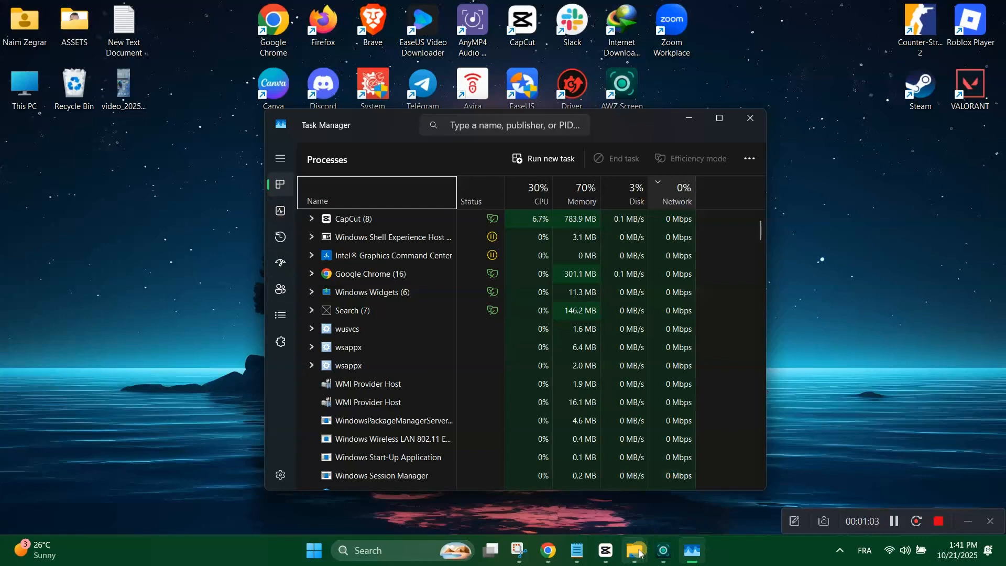
# Step: Show the Details list of executables and pick the Avira.OptimizerHost process
pyautogui.click(280, 315)
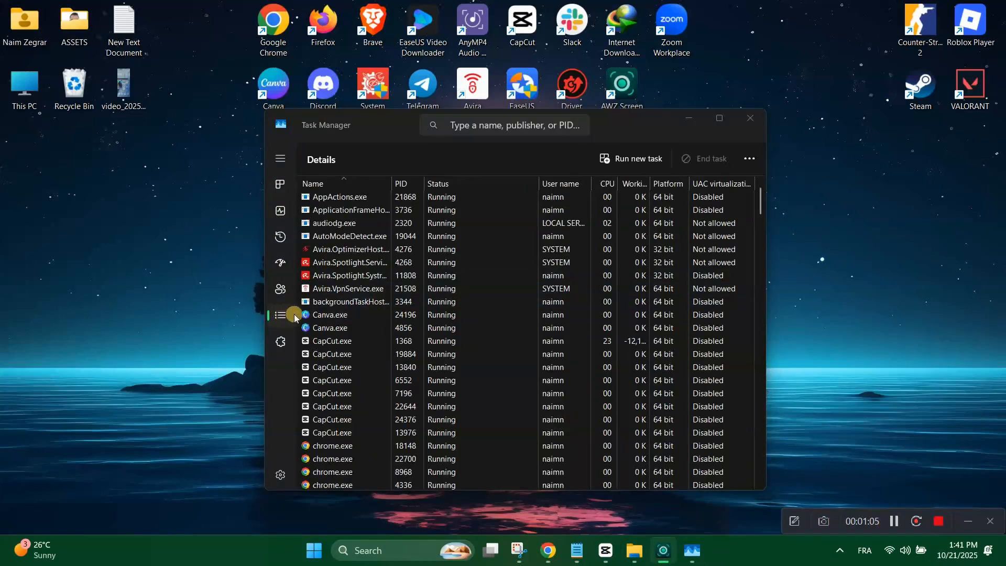
pyautogui.click(350, 250)
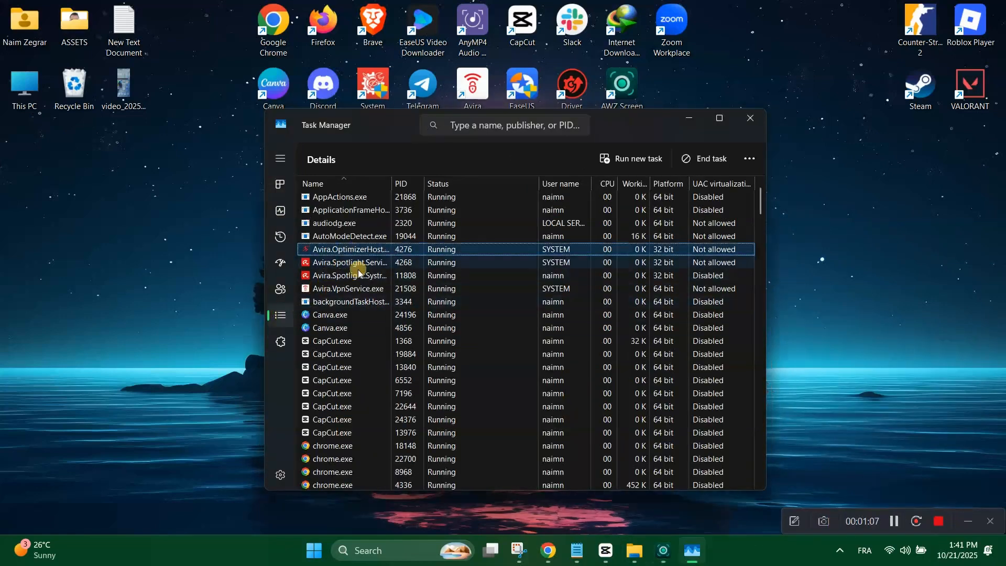